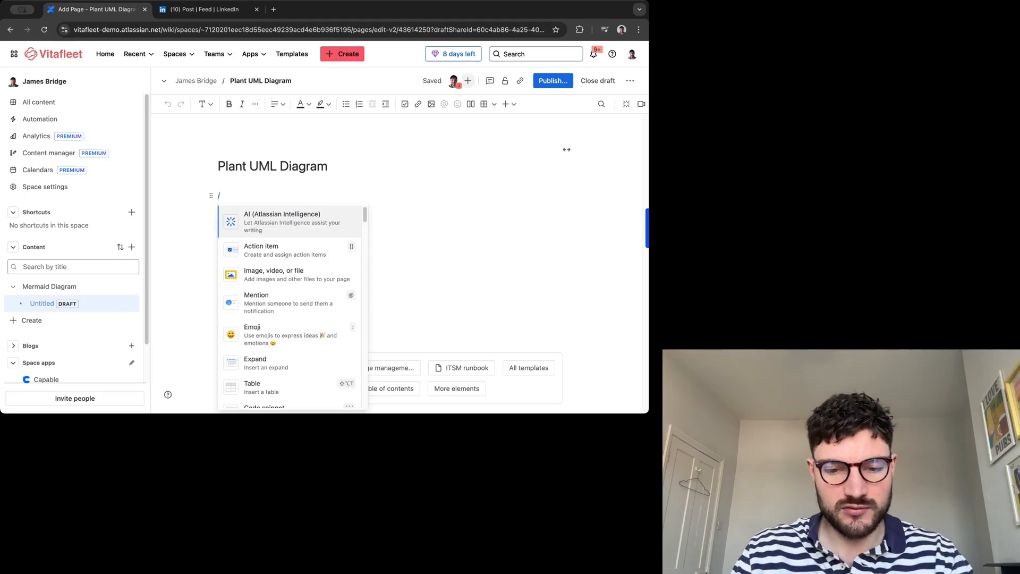
- Insert the Capable Diagram macro into the page via the /diag slash command
type("diag")
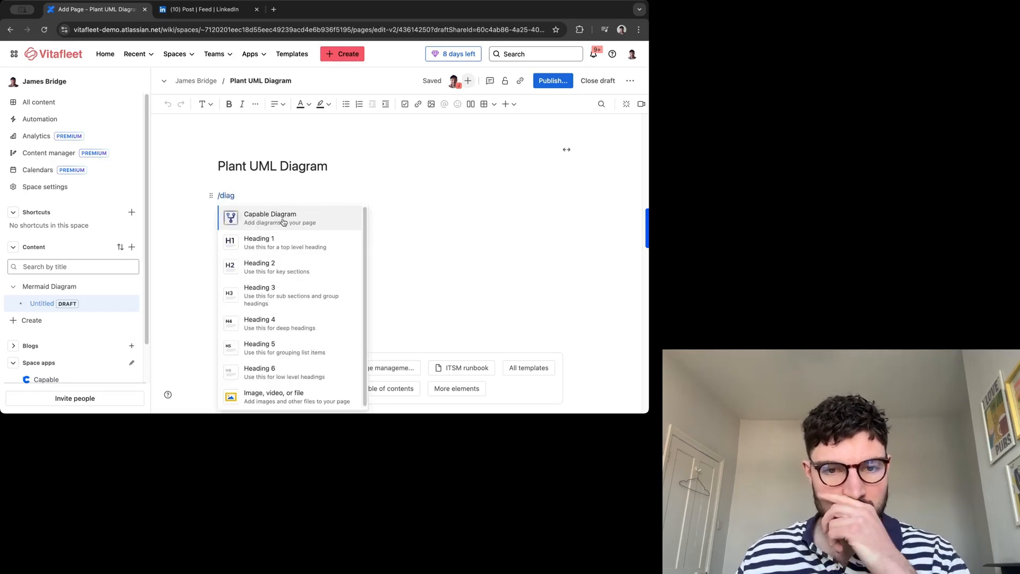
left_click(270, 217)
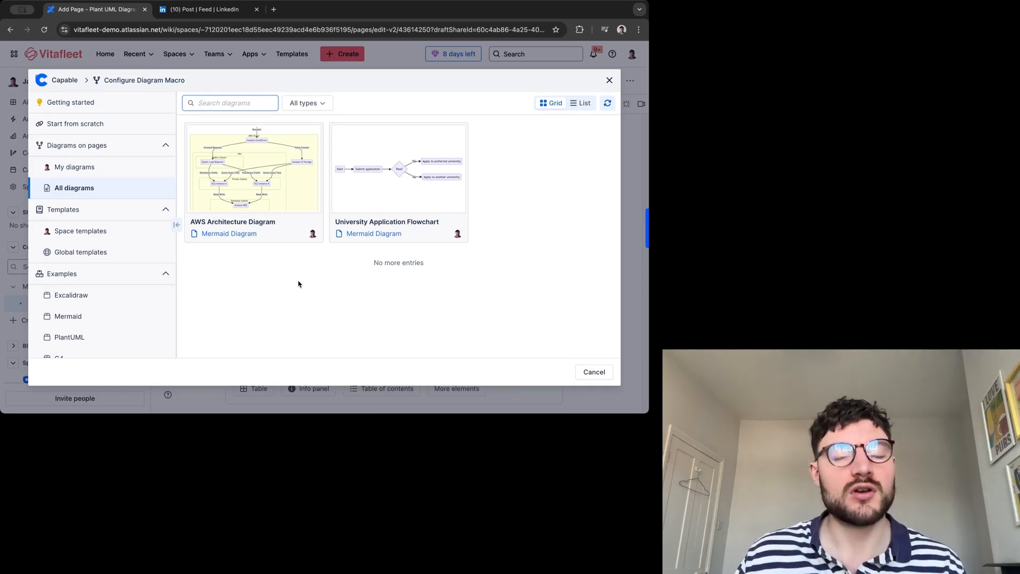
mouse_move(486, 255)
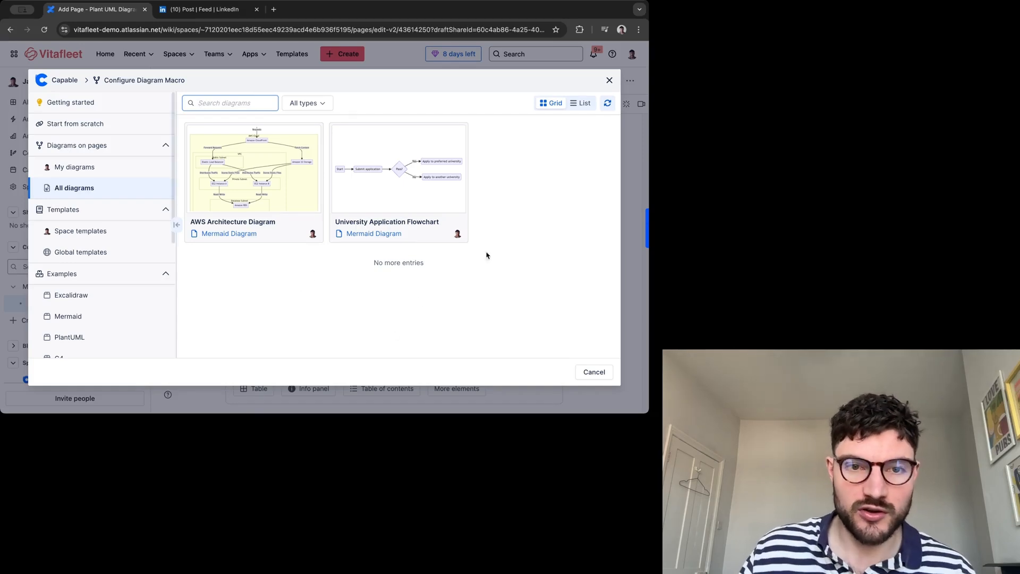
mouse_move(413, 304)
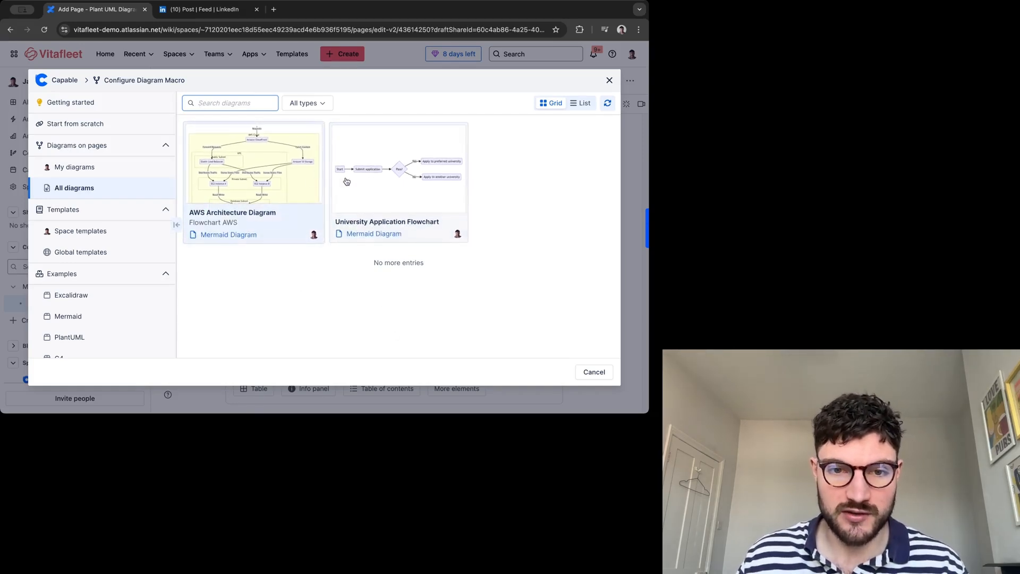
- Browse the PlantUML example gallery of sequence, activity, mindmap and wireframe templates
left_click(80, 252)
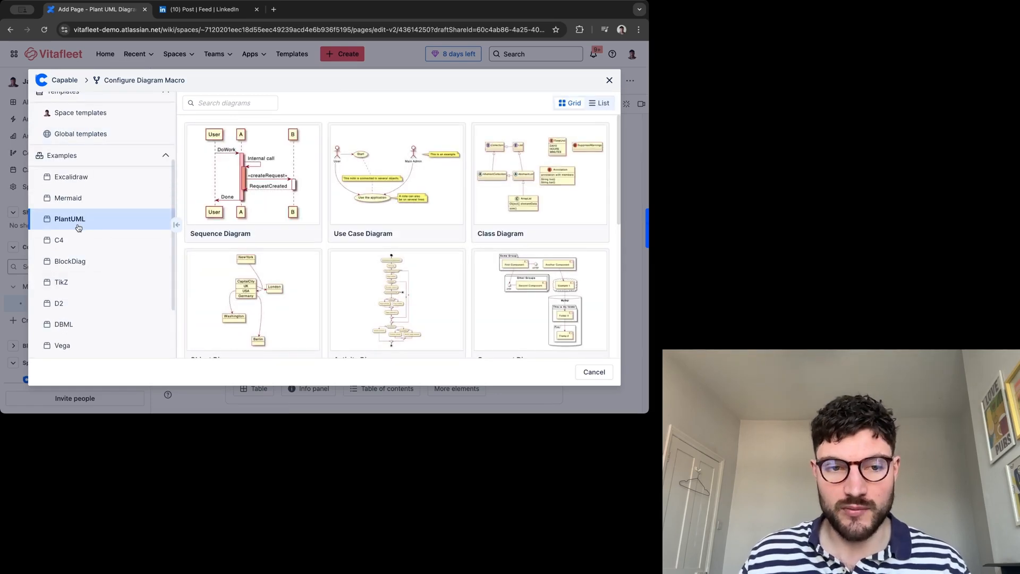
scroll("down", 3)
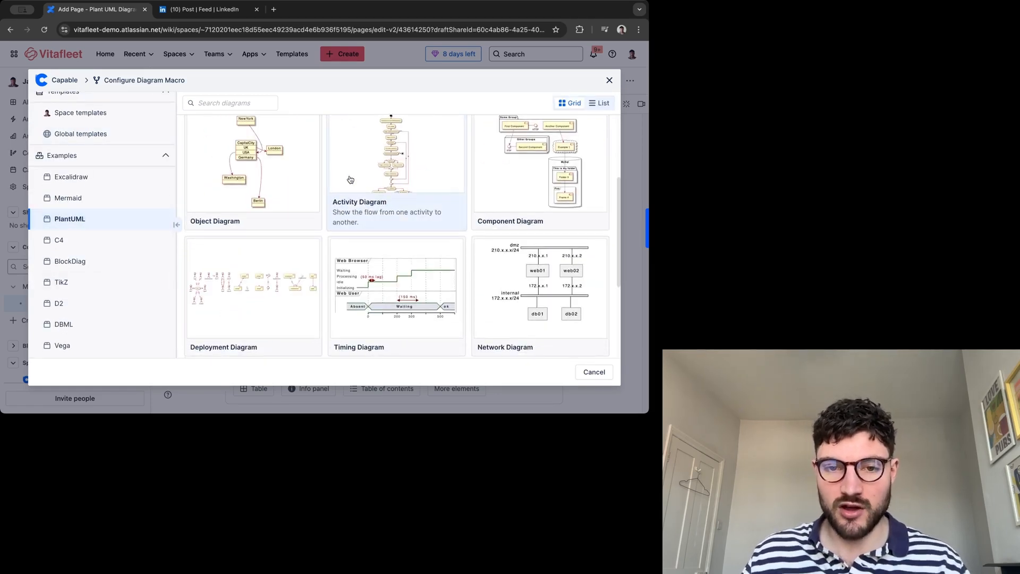
scroll("down", 3)
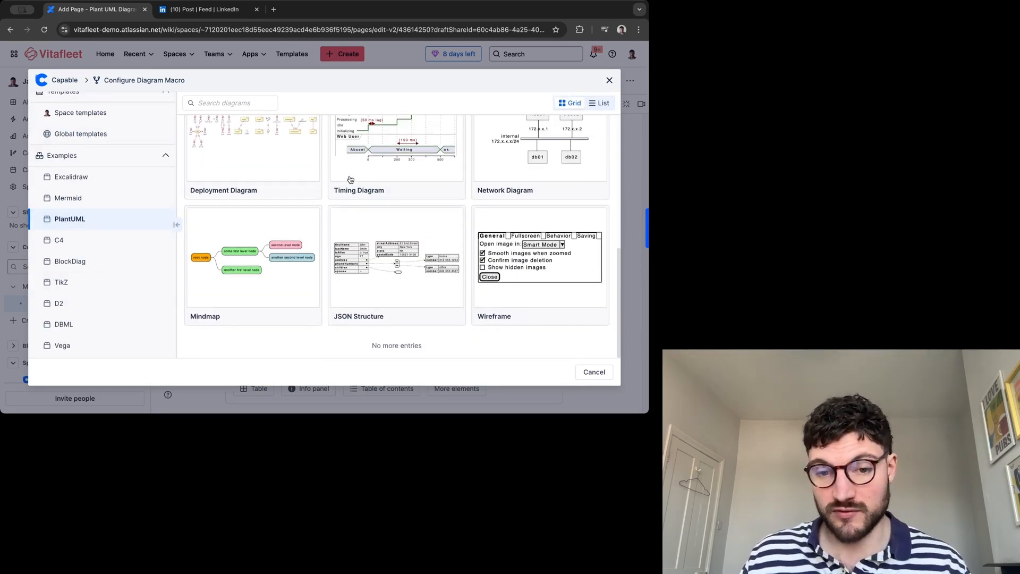
scroll("up", 3)
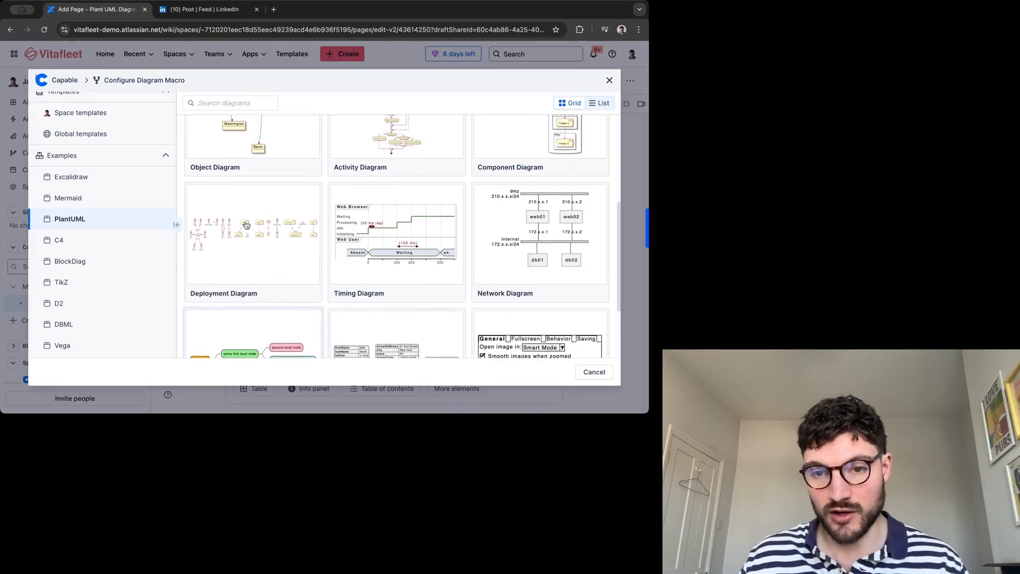
scroll("up", 3)
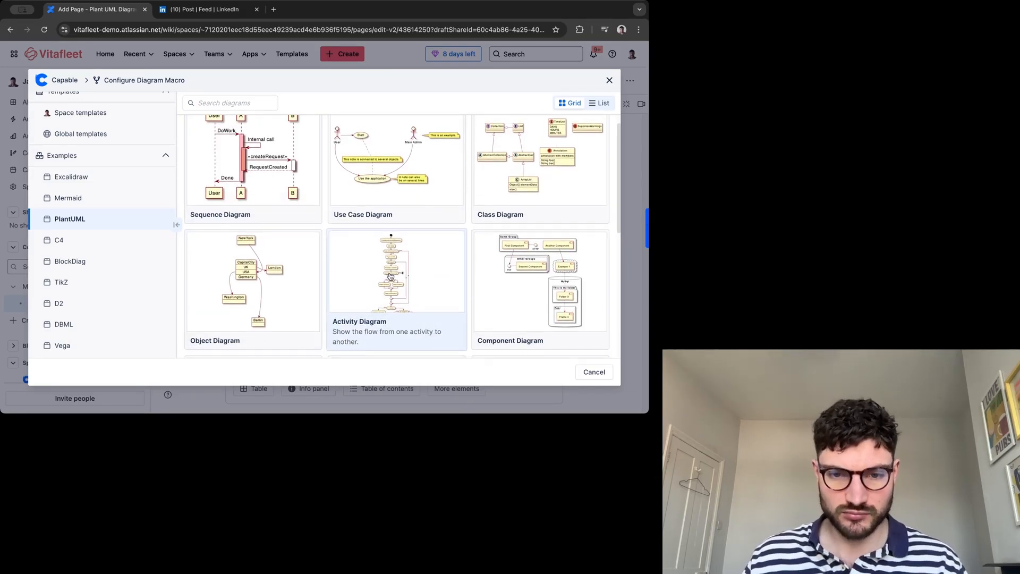
scroll("down", 3)
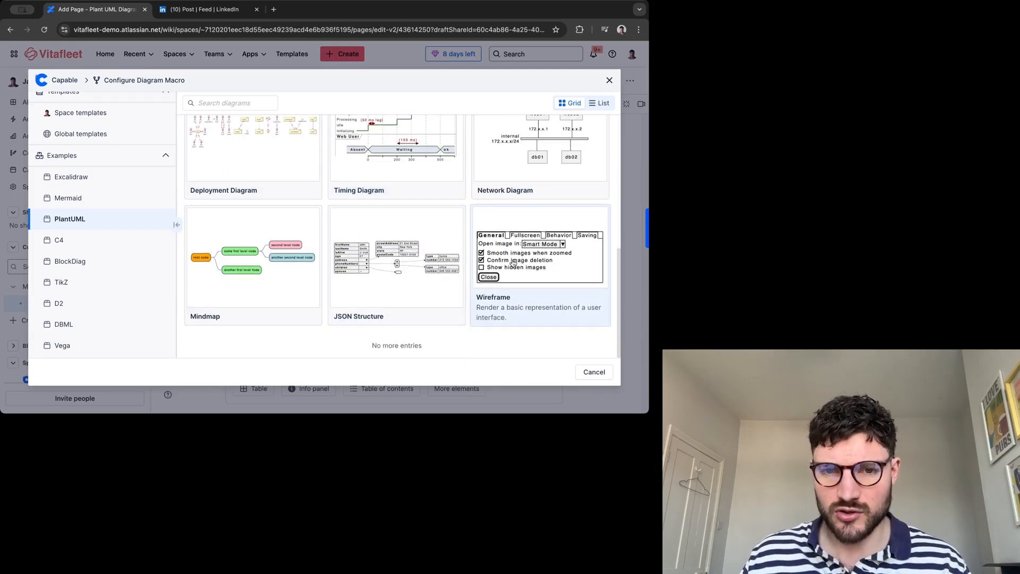
- Relabel the Wireframe example's 'Show hidden images' checkbox to 'Hide hidden images', then go back
left_click(540, 247)
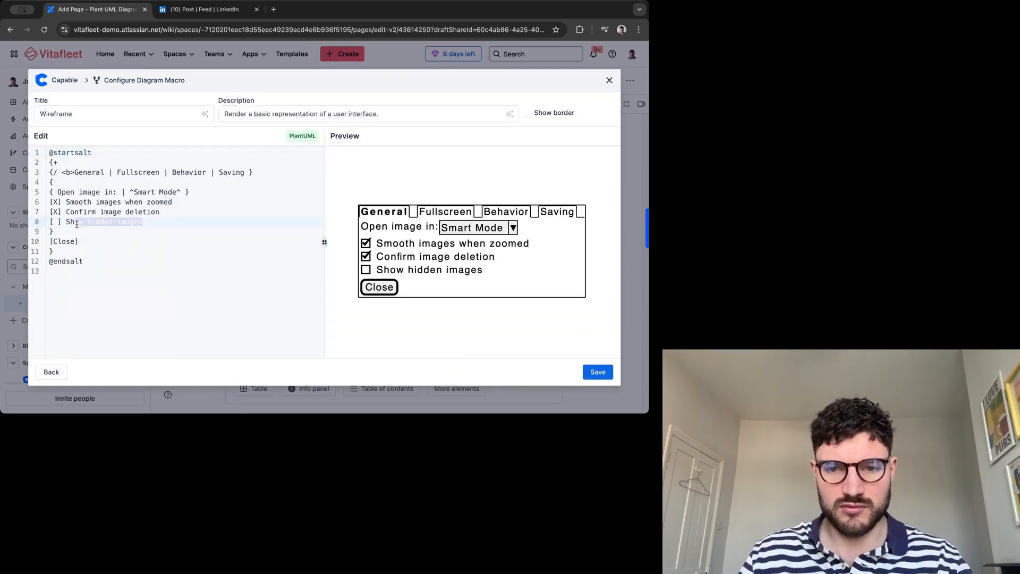
key("Backspace")
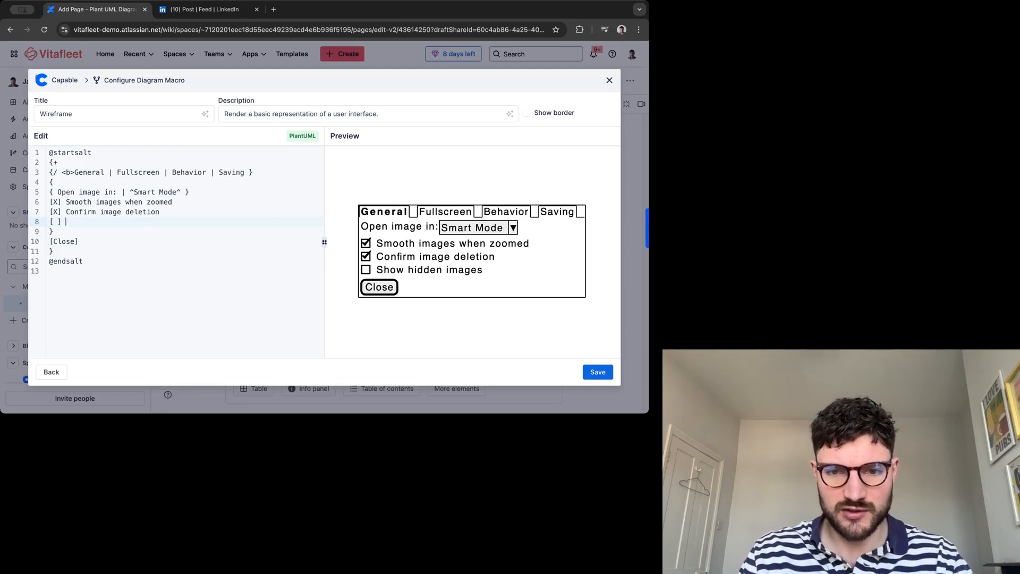
type("Hide hidden images")
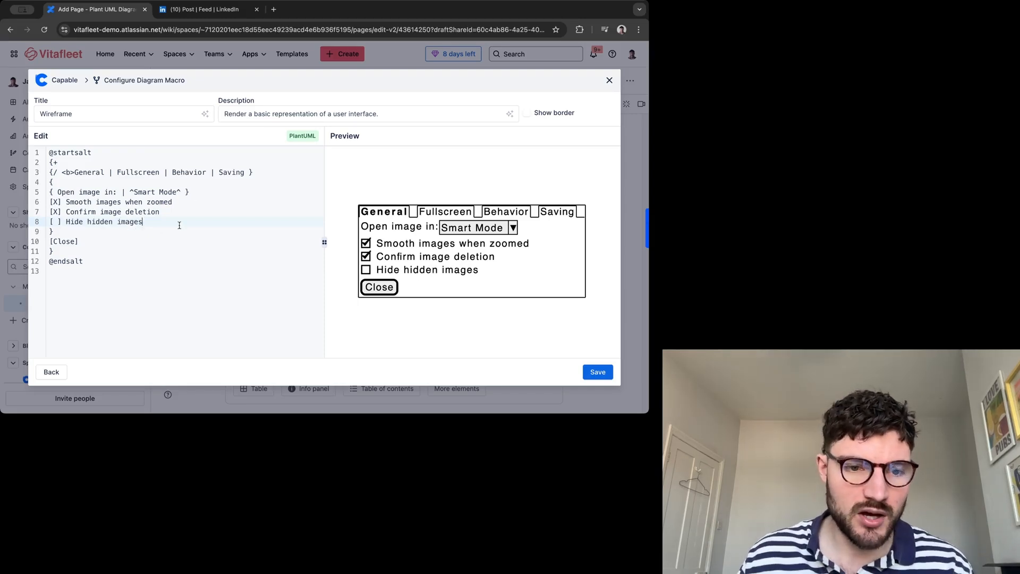
left_click(51, 371)
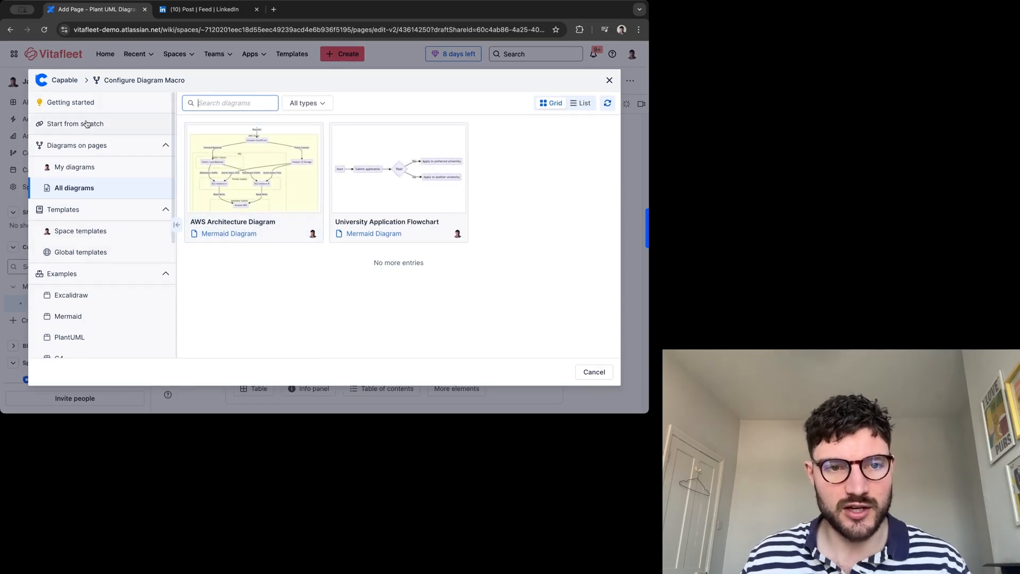
- Create a new Text Editor diagram from scratch using the PlantUML language
left_click(74, 124)
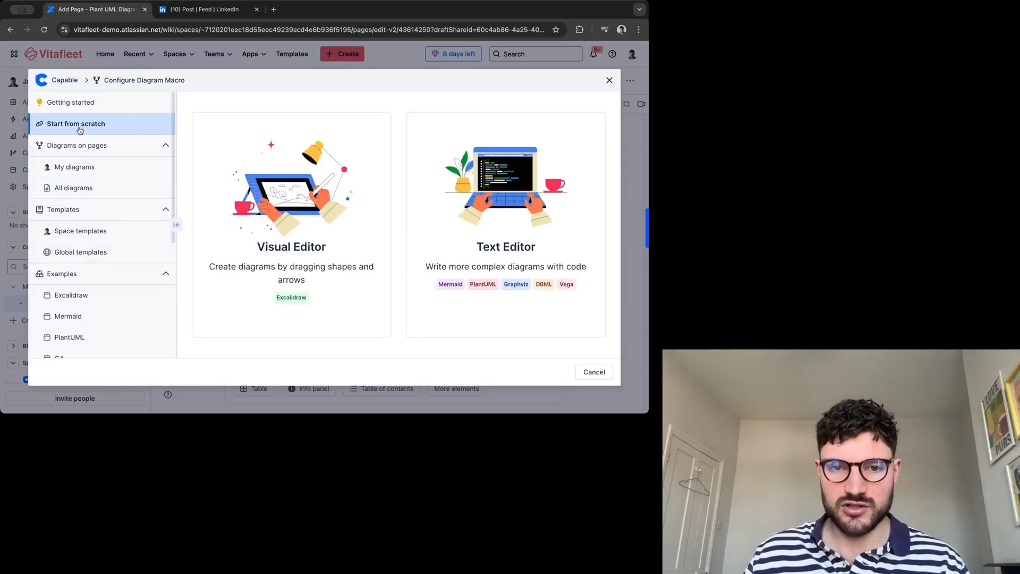
mouse_move(291, 189)
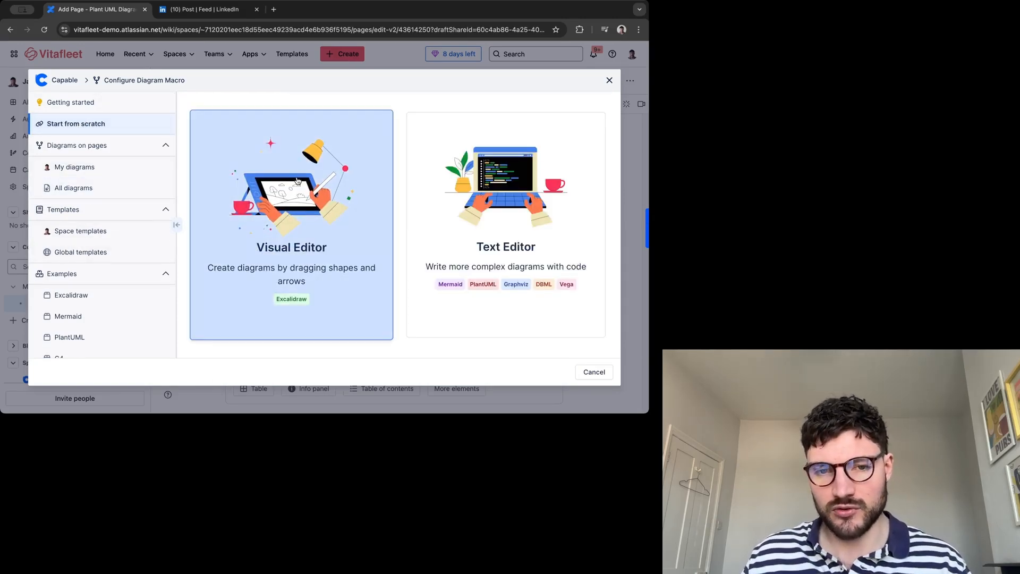
mouse_move(410, 283)
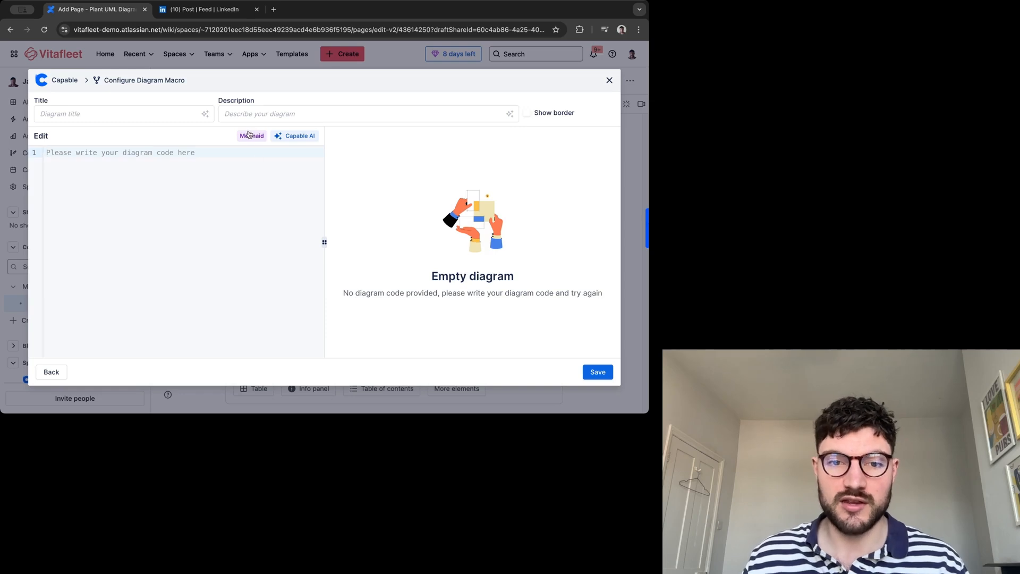
left_click(251, 135)
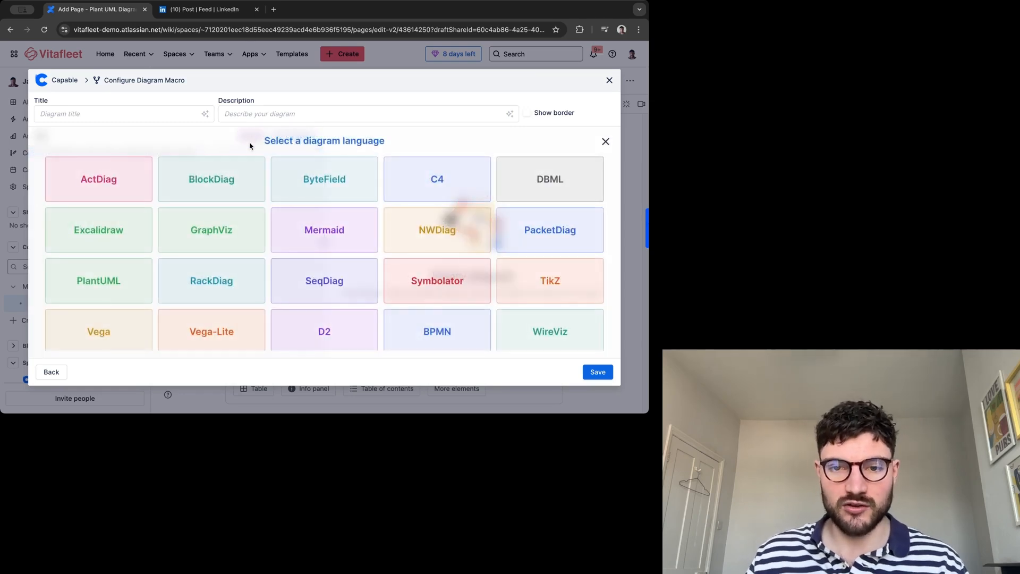
mouse_move(247, 153)
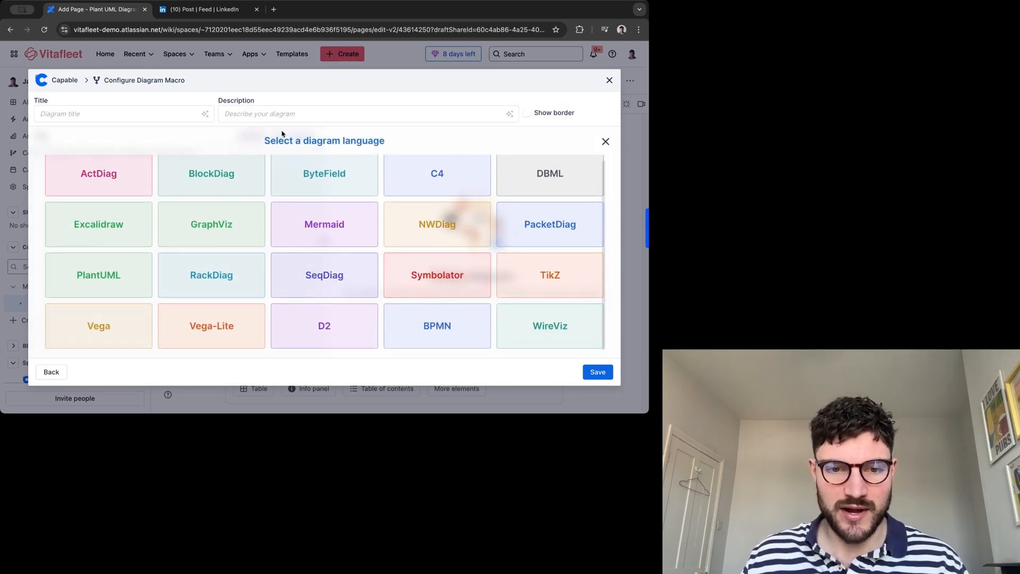
mouse_move(98, 275)
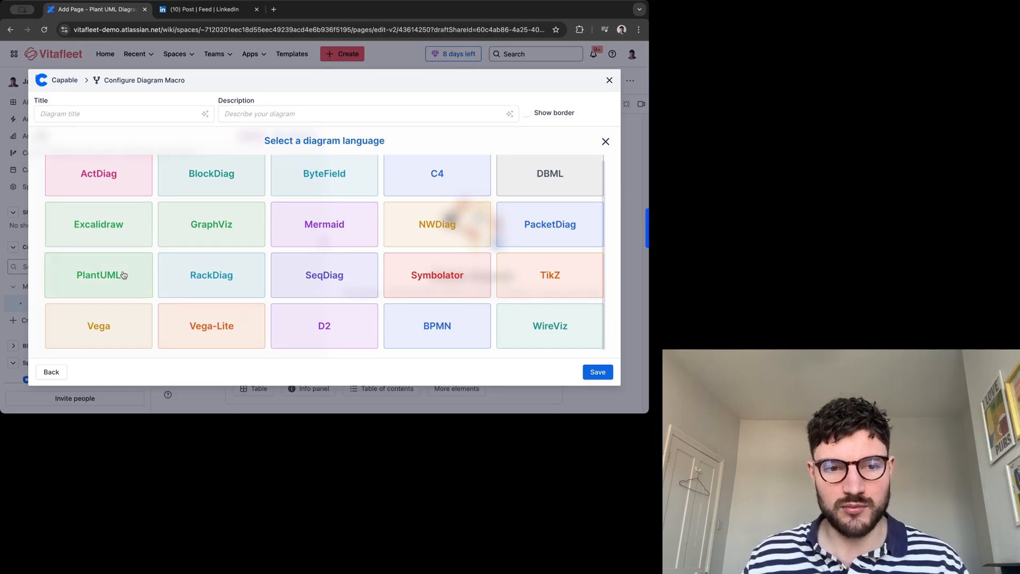
left_click(98, 275)
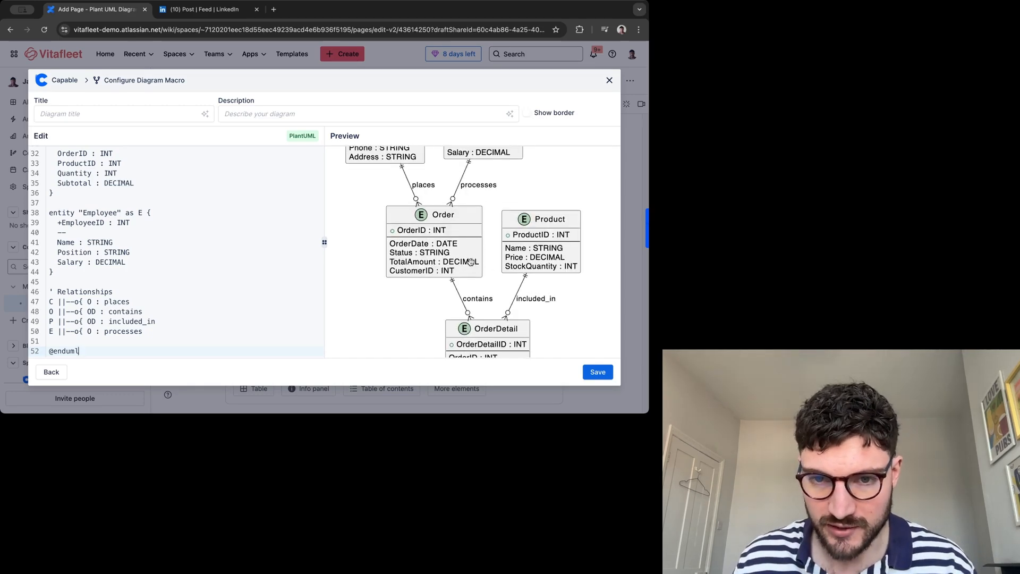
- Set Employee Salary to Note and save as 'PlantUML' with description 'Customer diagram'
scroll("up", 3)
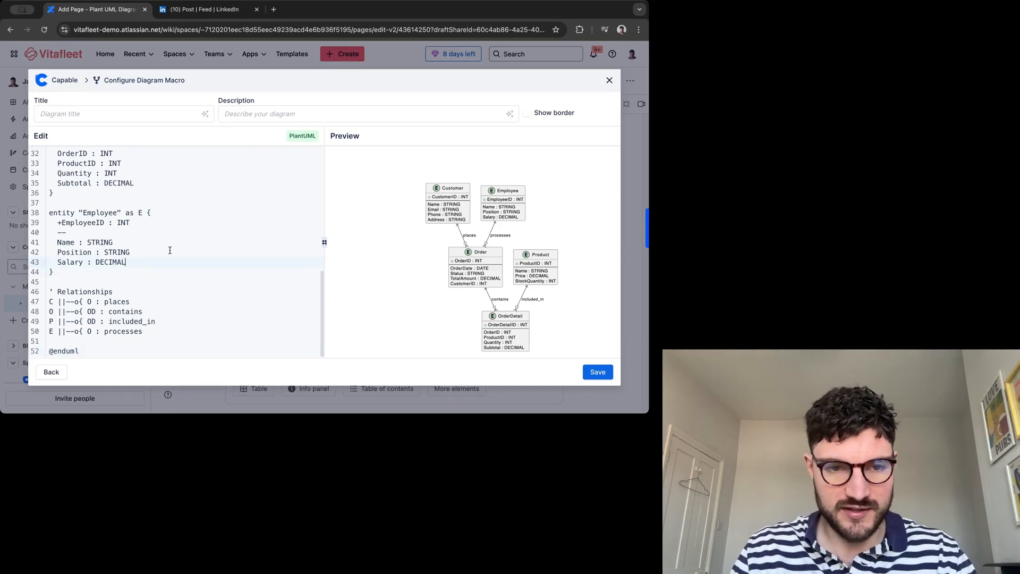
type("No")
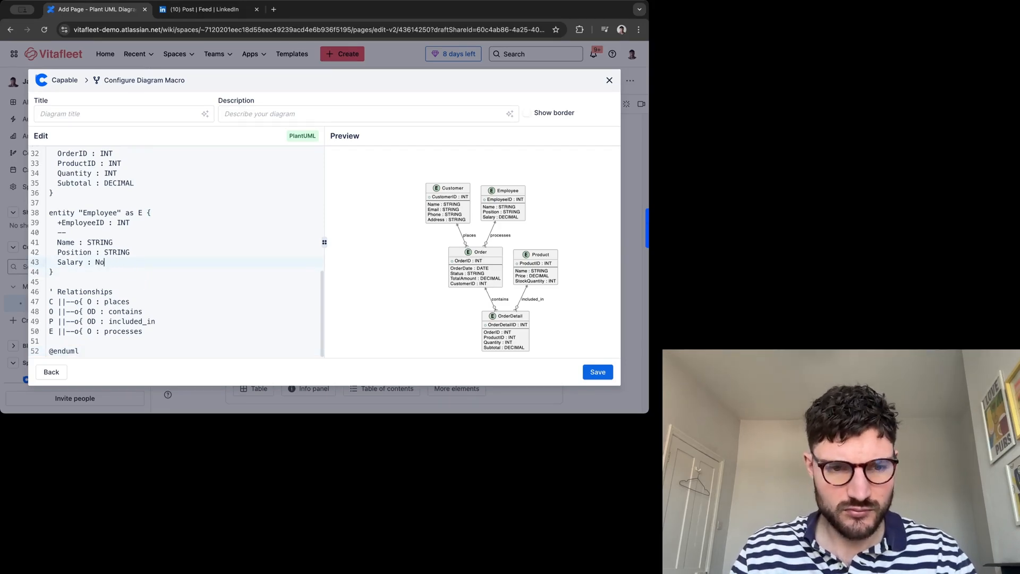
type("te")
left_click(368, 114)
type("Customer diagram")
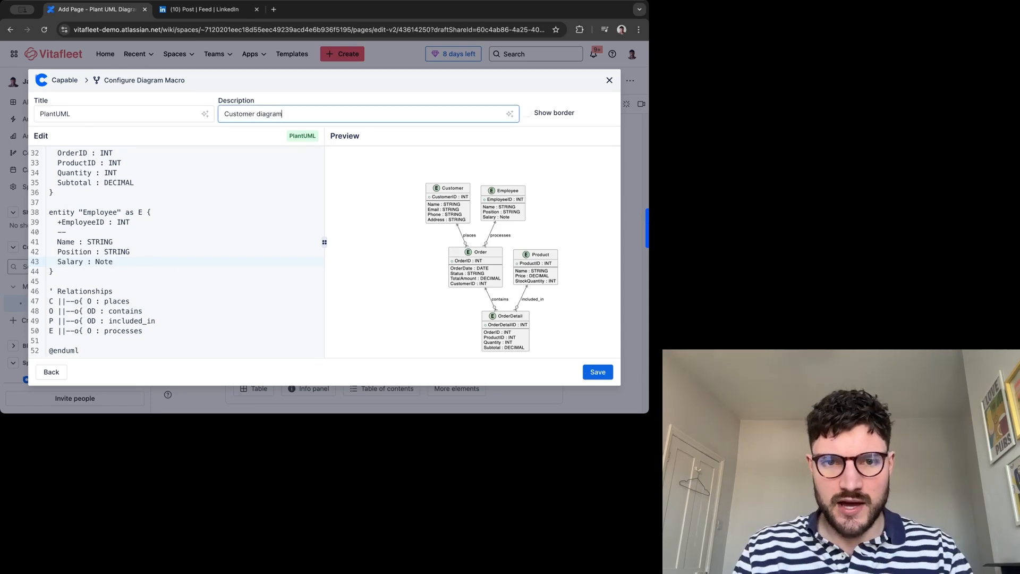
left_click(596, 372)
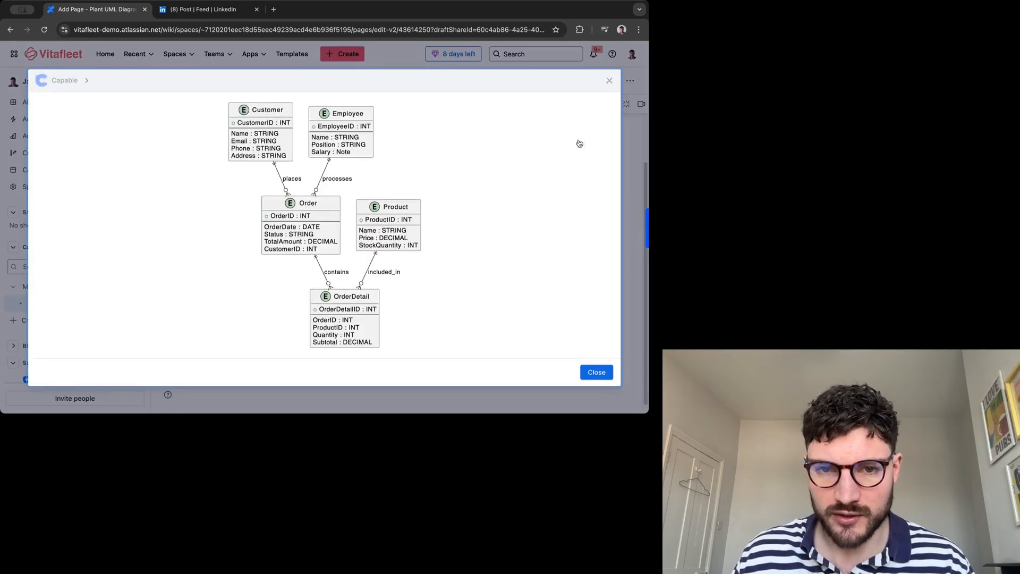
- Close the diagram preview and publish the Plant UML Diagram page
left_click(594, 371)
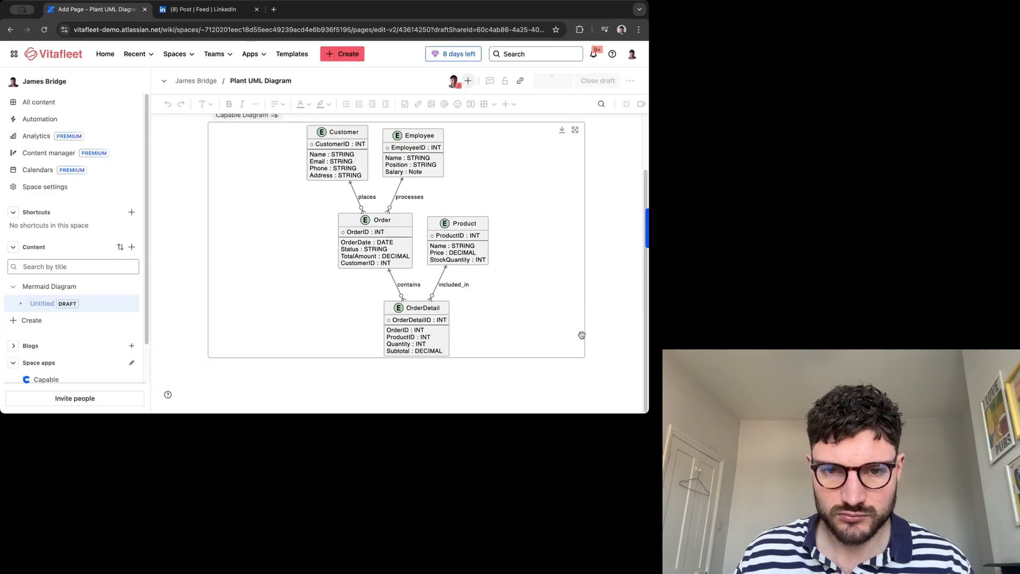
left_click(552, 81)
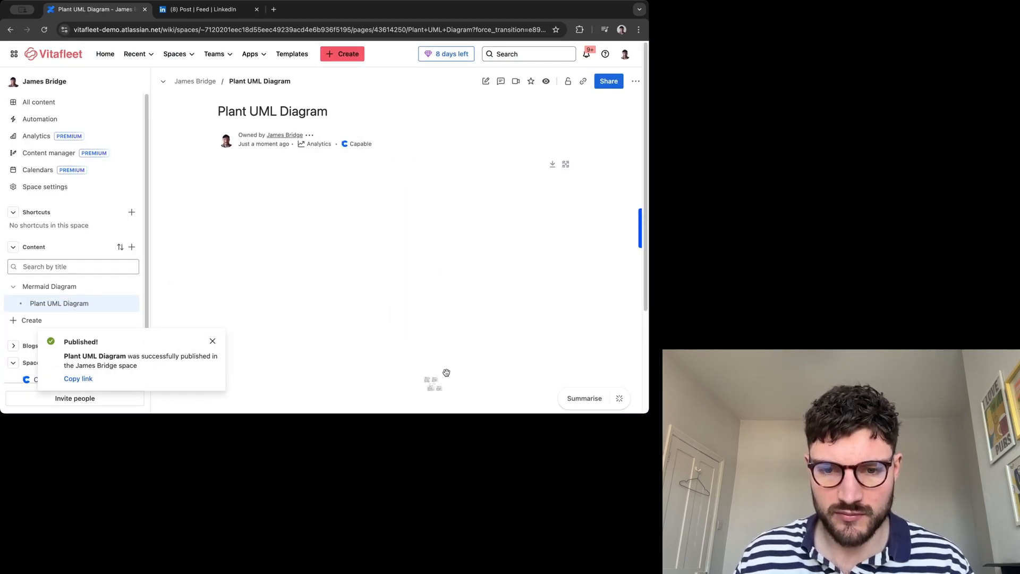
- Reopen the page for editing and turn on Show border in the diagram macro settings
left_click(486, 81)
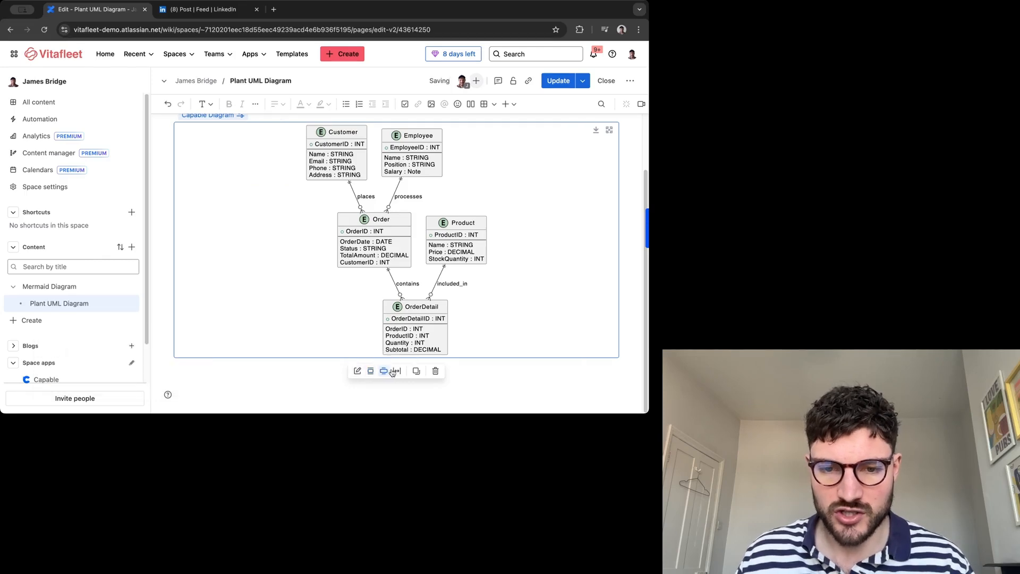
mouse_move(383, 371)
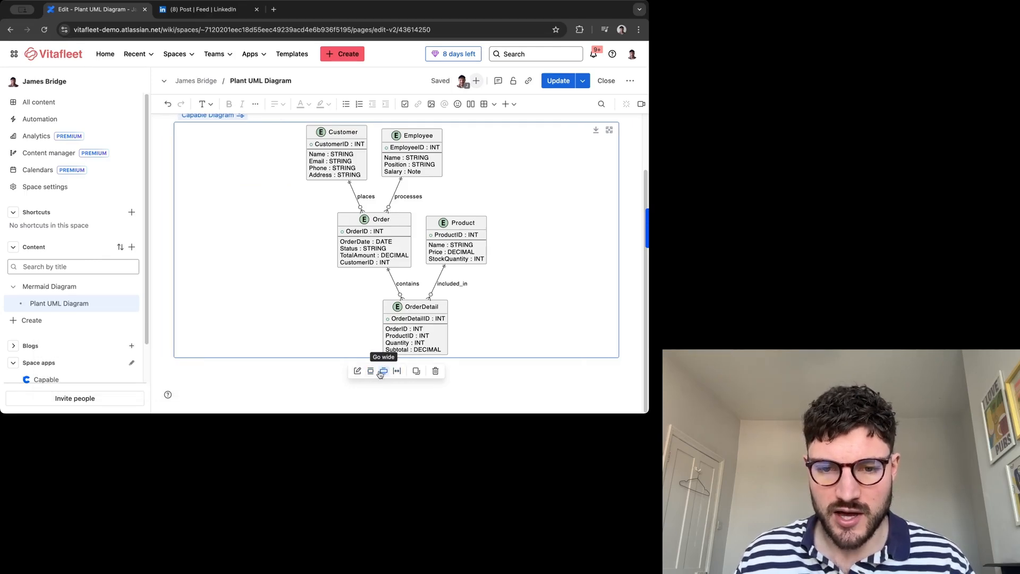
mouse_move(370, 371)
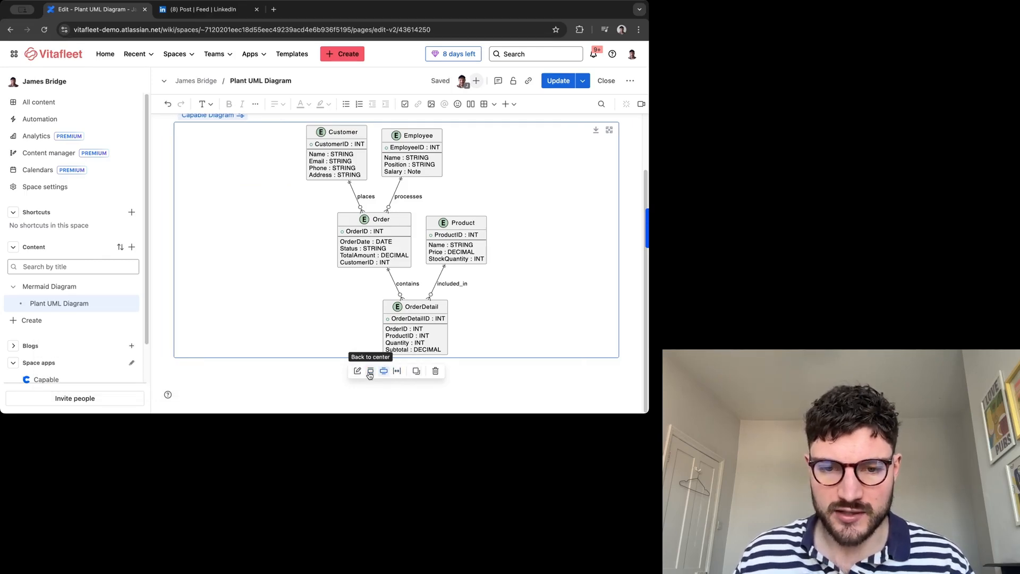
left_click(356, 371)
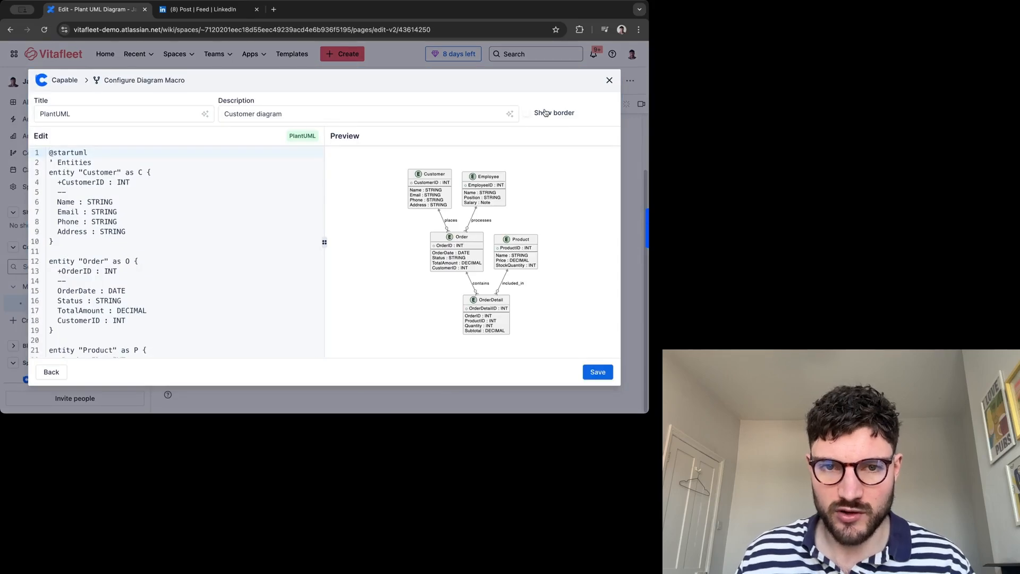
left_click(597, 372)
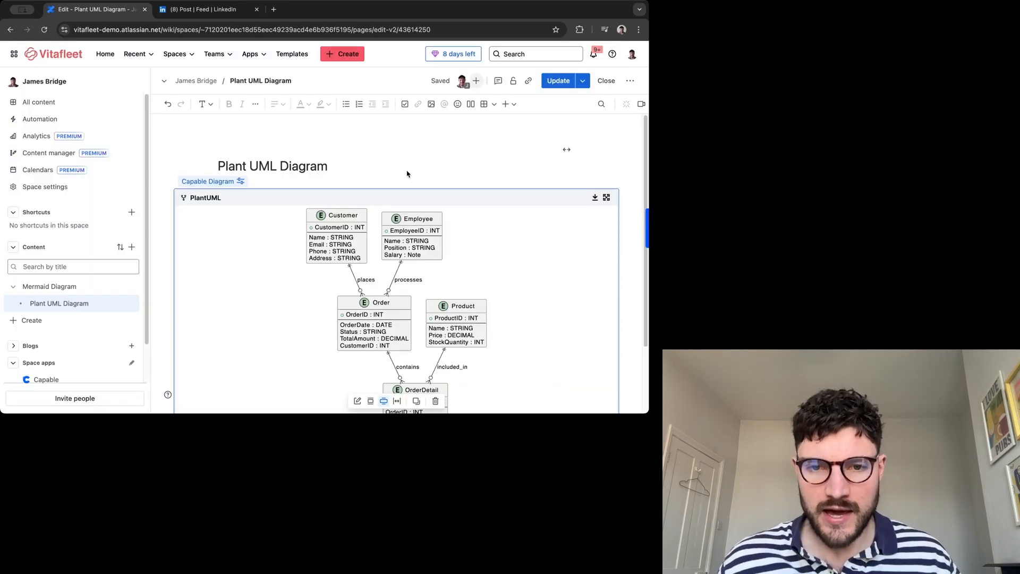
scroll("down", 3)
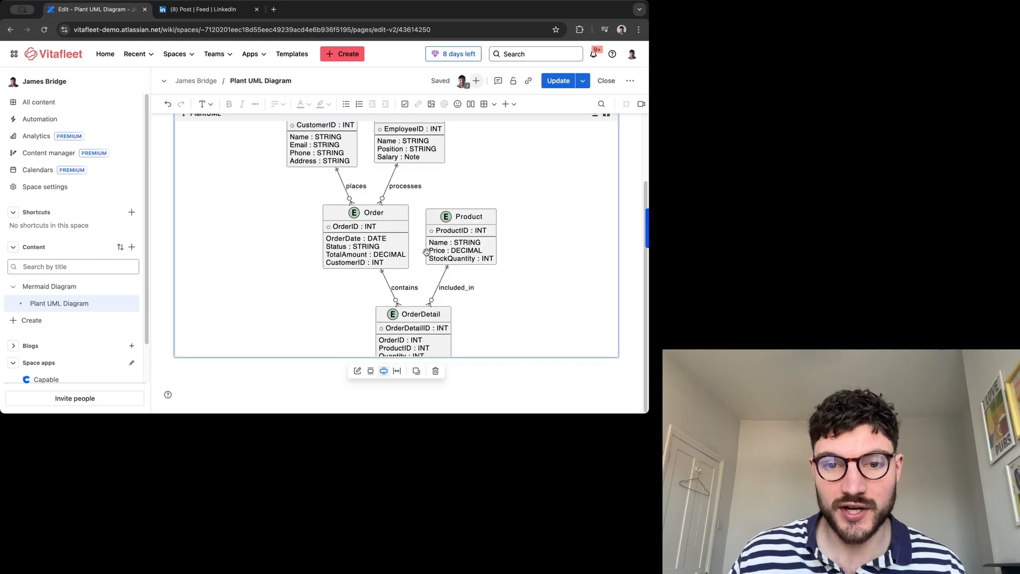
- Review the bordered, titled ER diagram and publish the page update
scroll("up", 3)
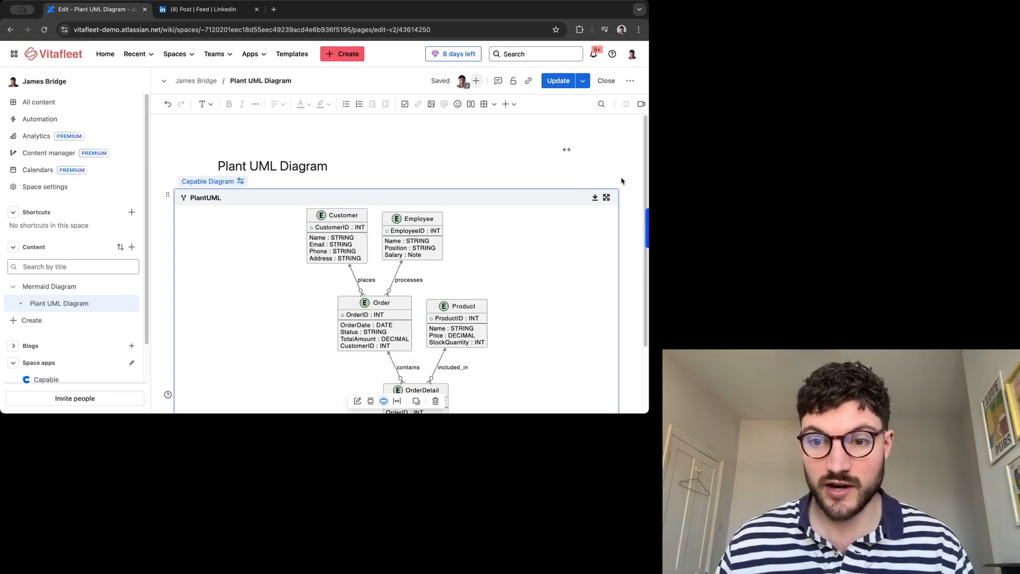
scroll("down", 3)
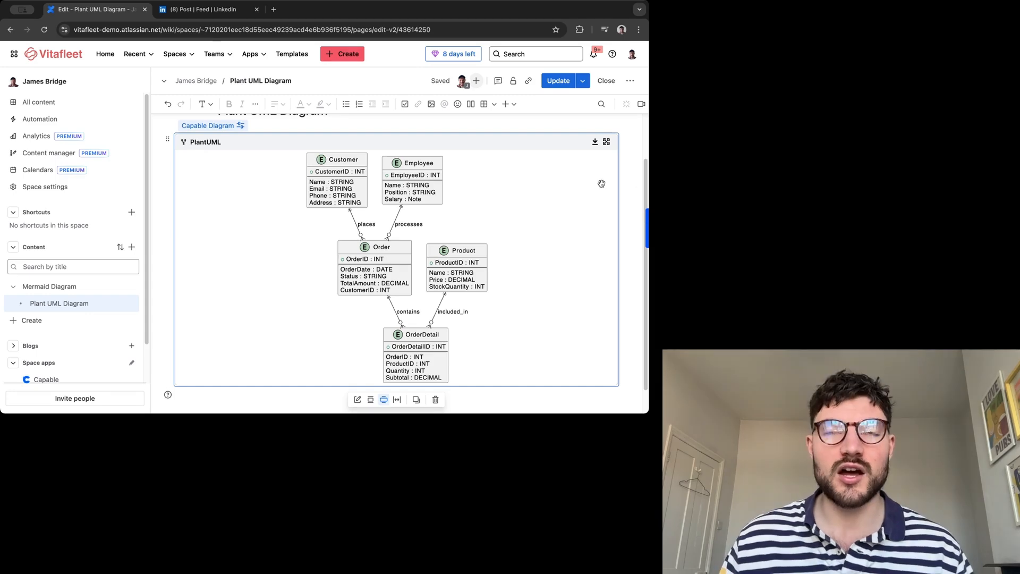
mouse_move(580, 168)
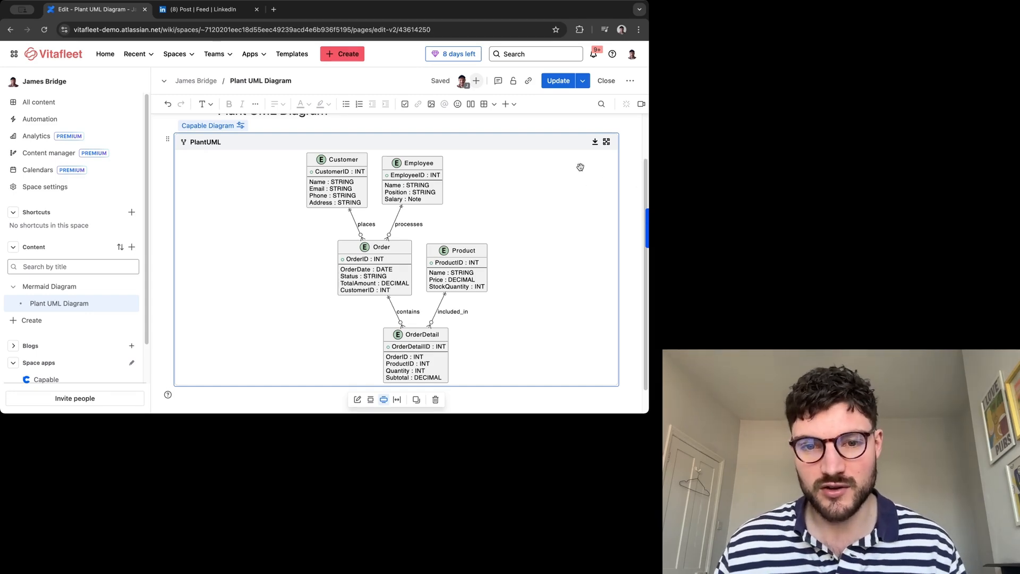
mouse_move(625, 156)
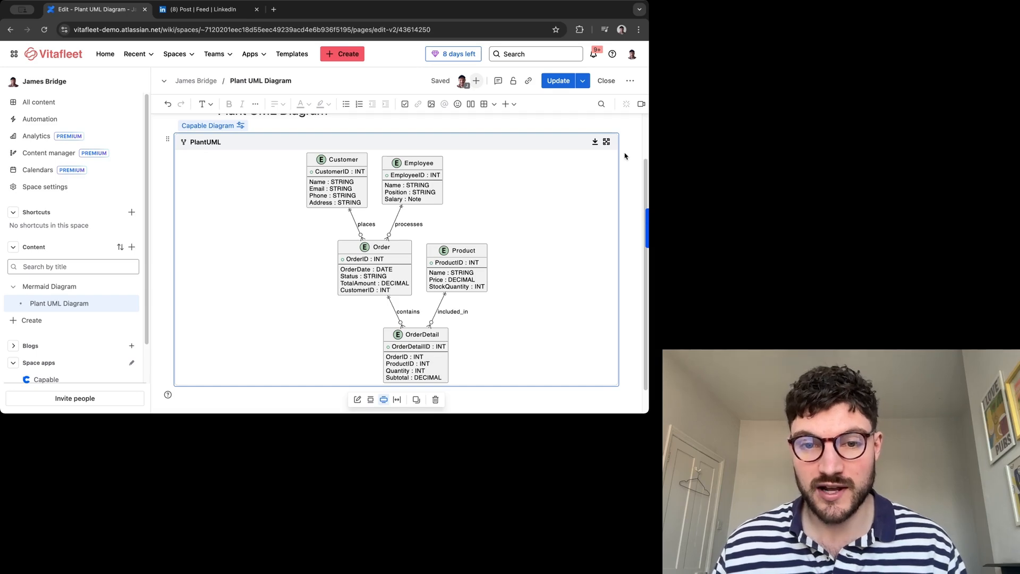
mouse_move(623, 162)
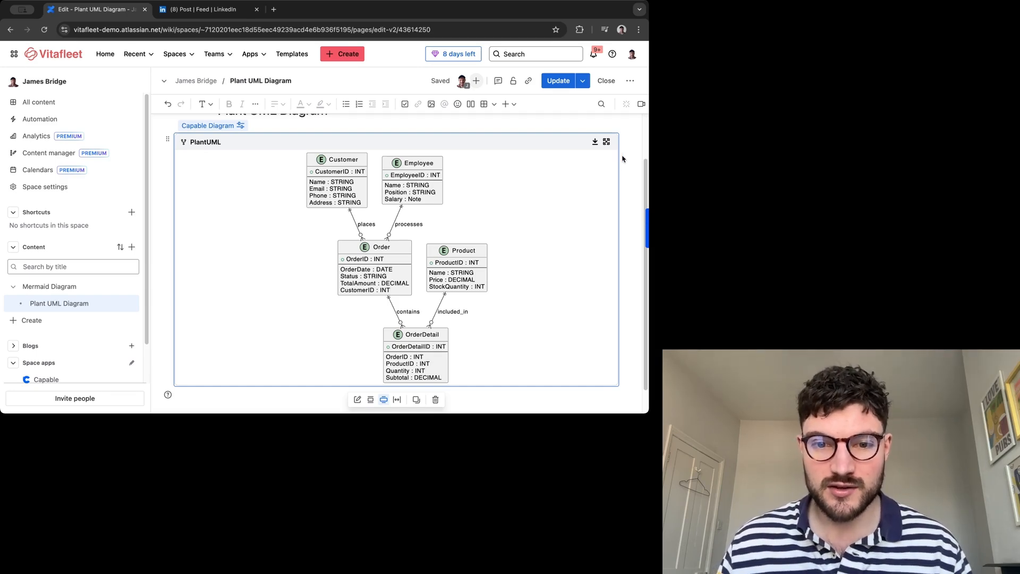
mouse_move(620, 165)
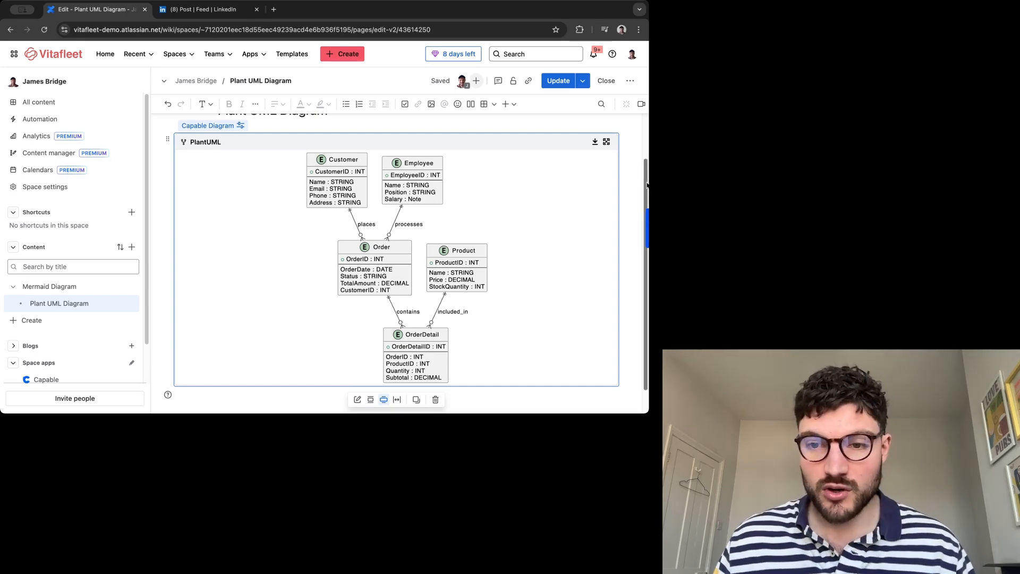
left_click(557, 81)
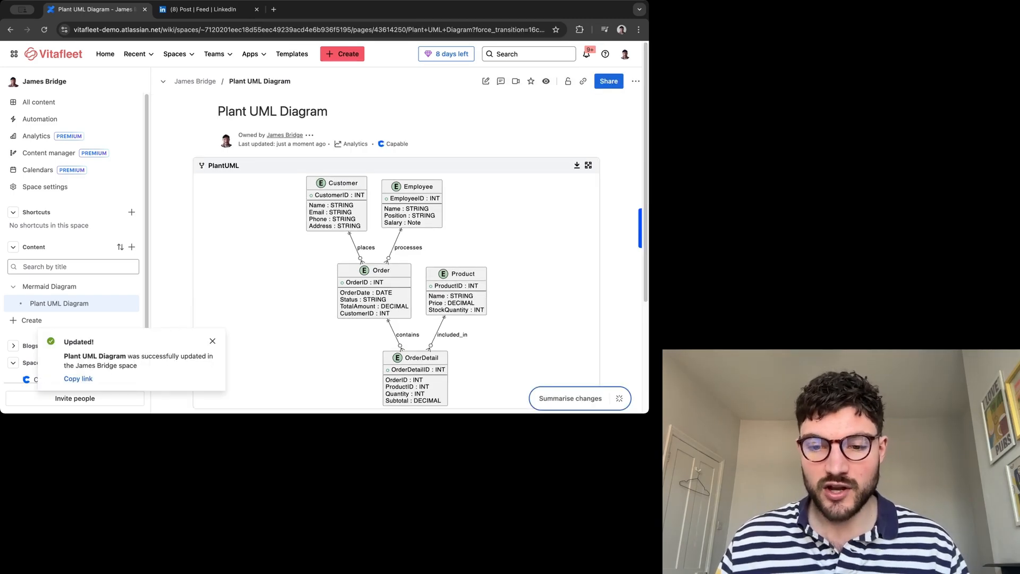